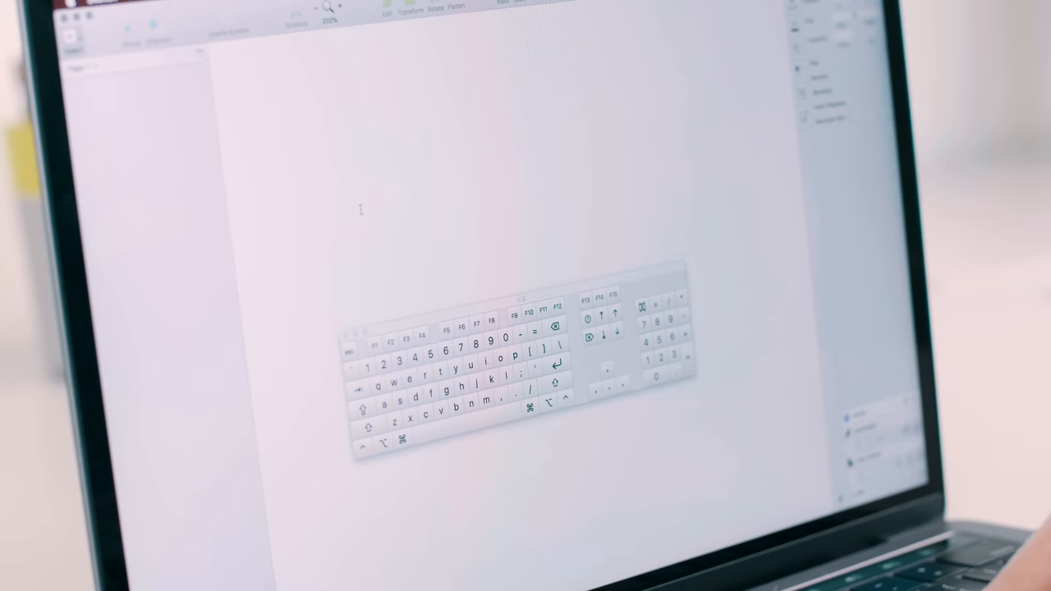
# Step: Type 'Keyboard shortcuts' as text on the artboard above the keyboard graphic
pyautogui.write('Keybo')
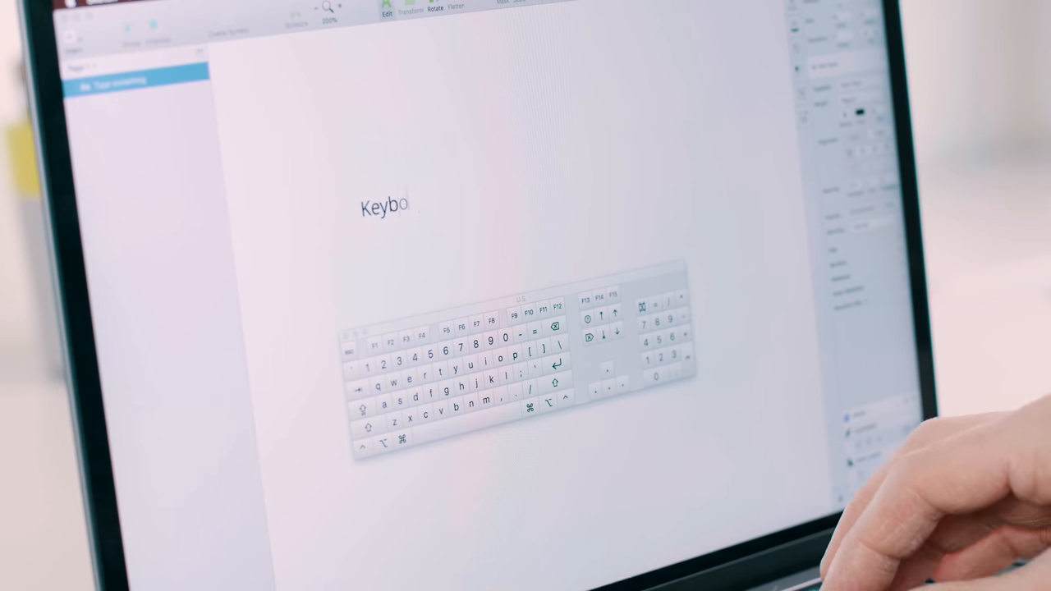
pyautogui.write('ard shortc')
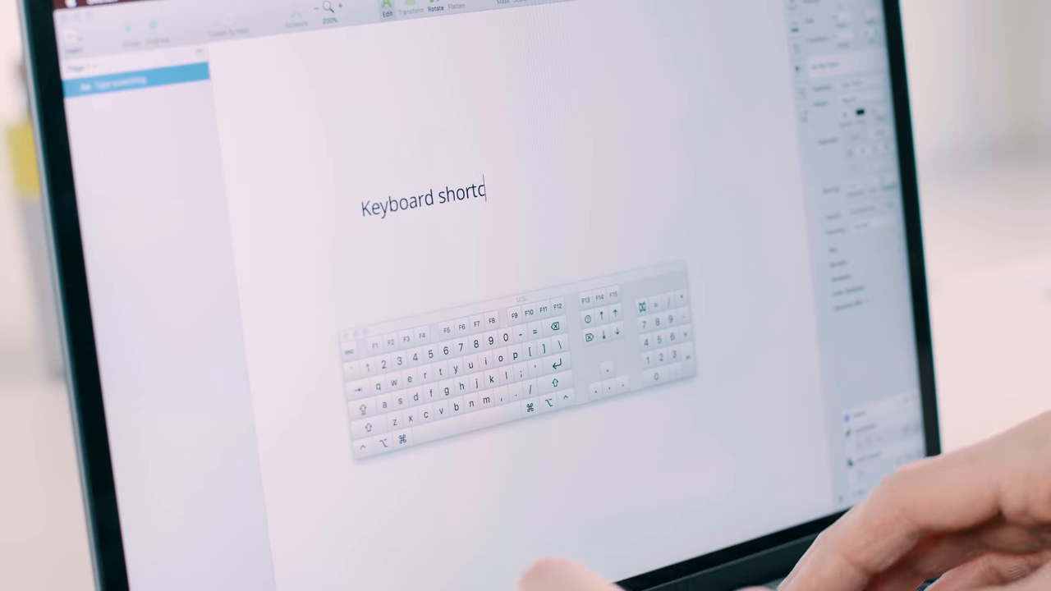
pyautogui.write('uts RULE')
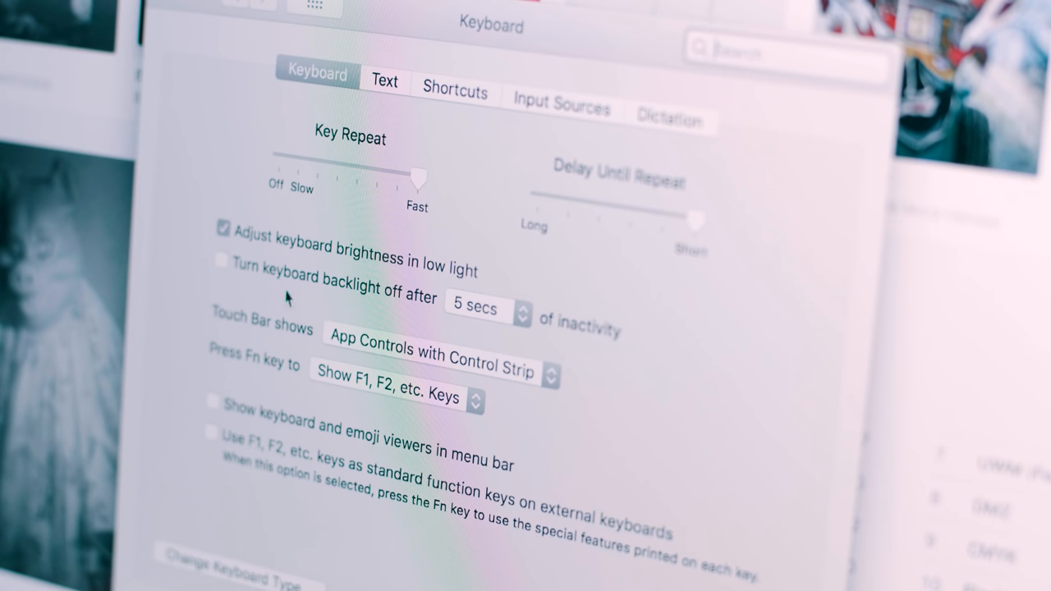
# Step: Set 'Touch Bar shows' to Expanded Control Strip in Keyboard preferences
pyautogui.click(431, 348)
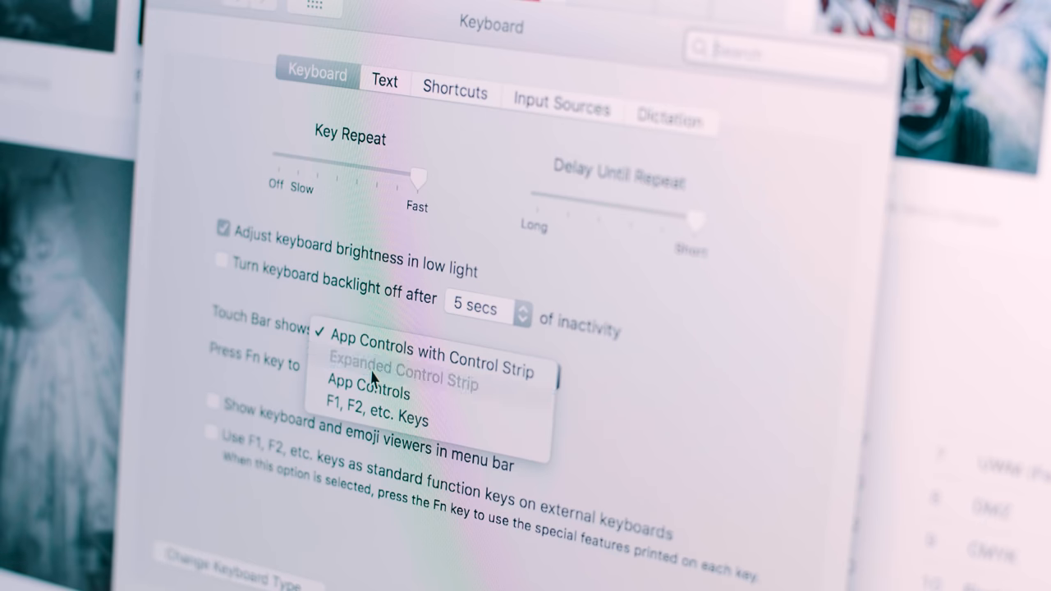
pyautogui.click(403, 368)
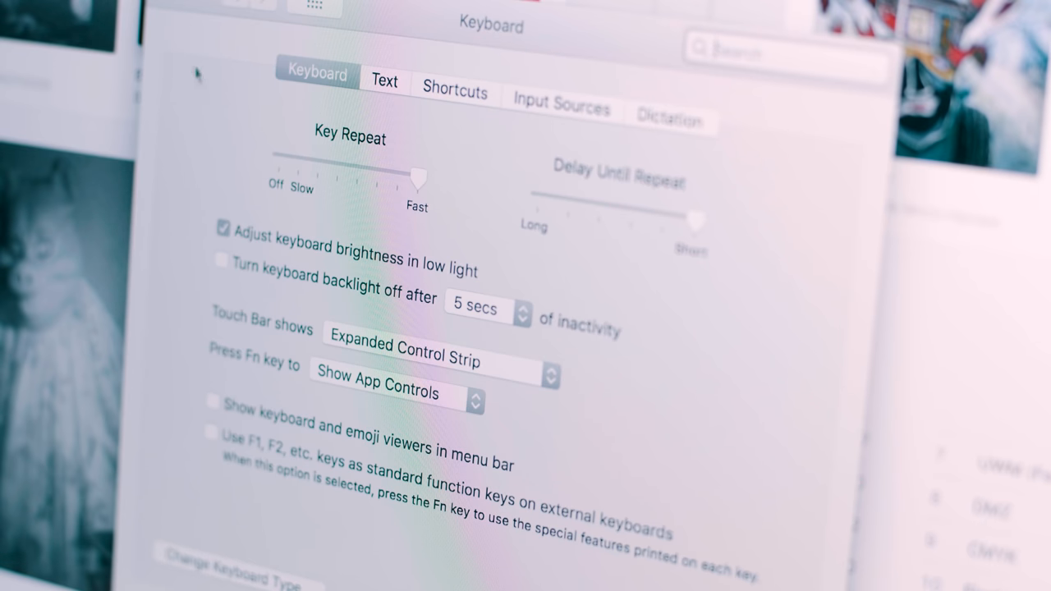